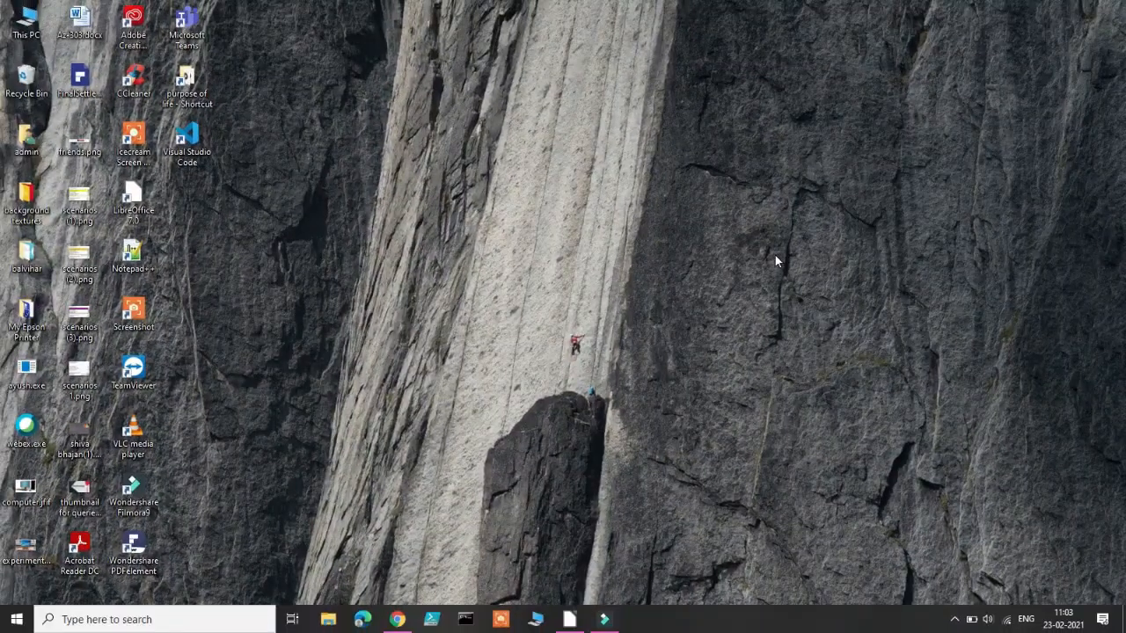
mouse_move(793, 387)
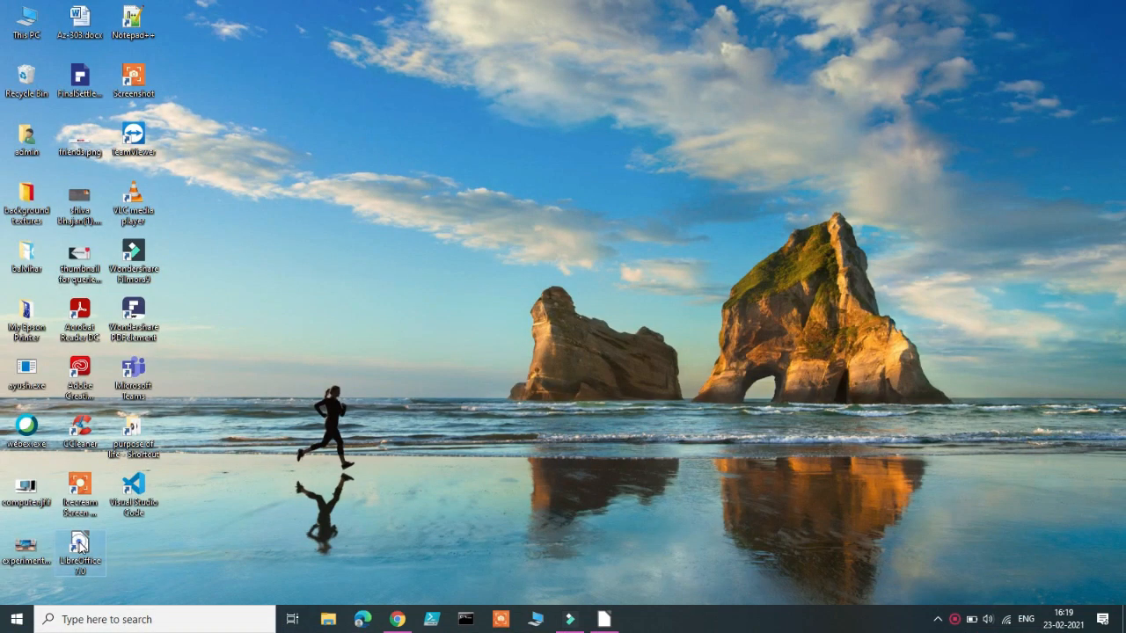
- Launch LibreOffice Calc from the desktop to reach the semester marks sheet
double_click(78, 545)
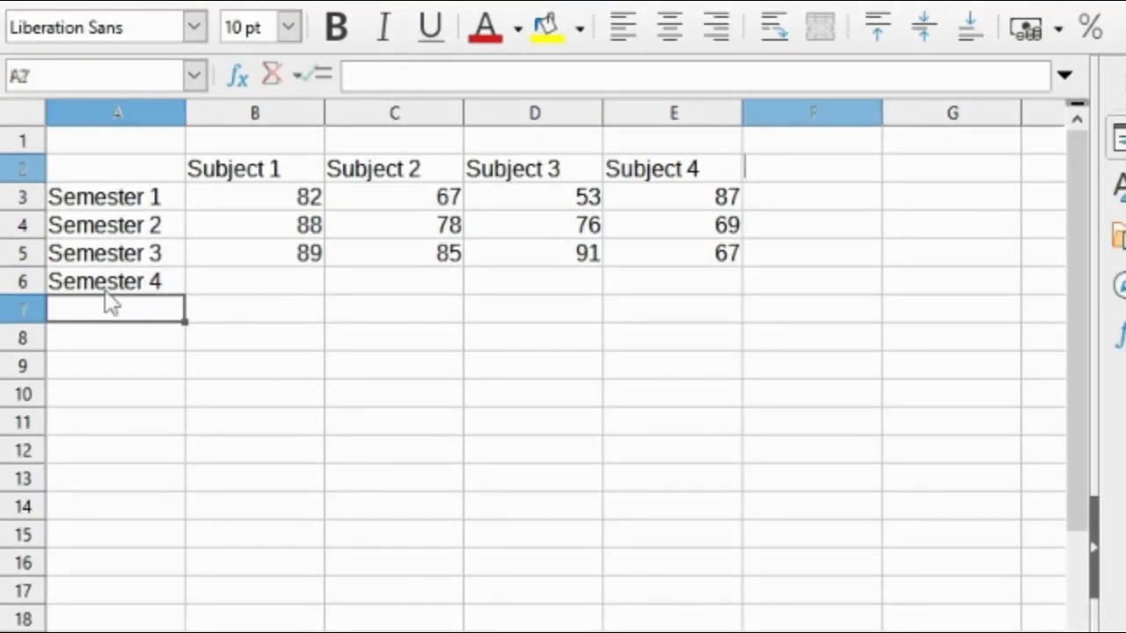
- Total Semester 1's marks with =SUM(B3:E3) giving 289 and fill the formula down
click(811, 169)
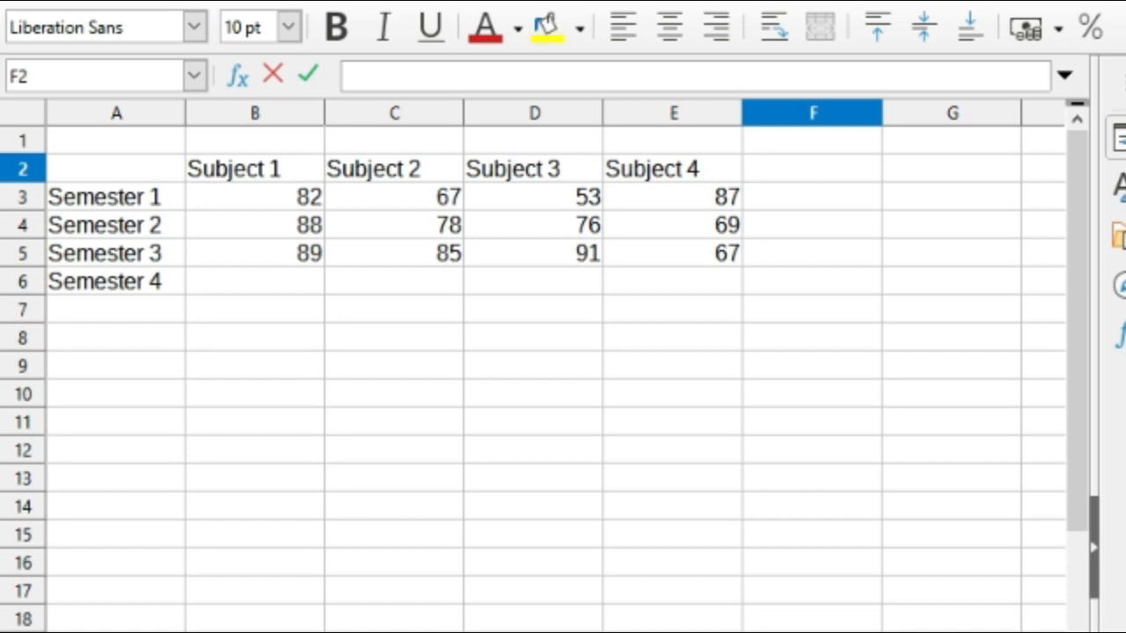
text(=)
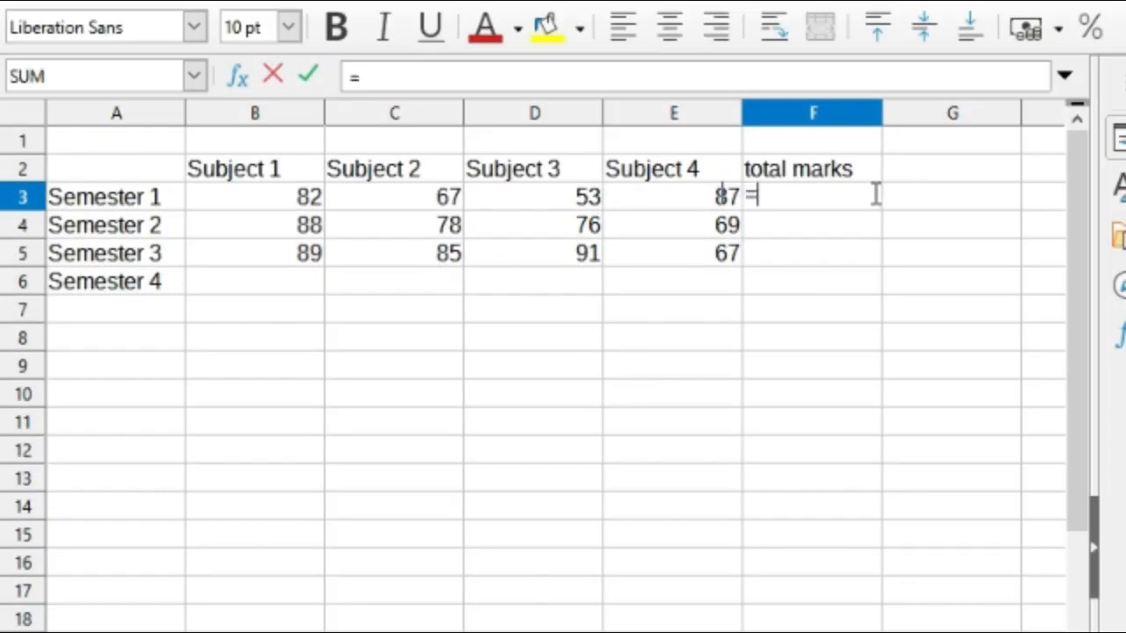
text(sum()
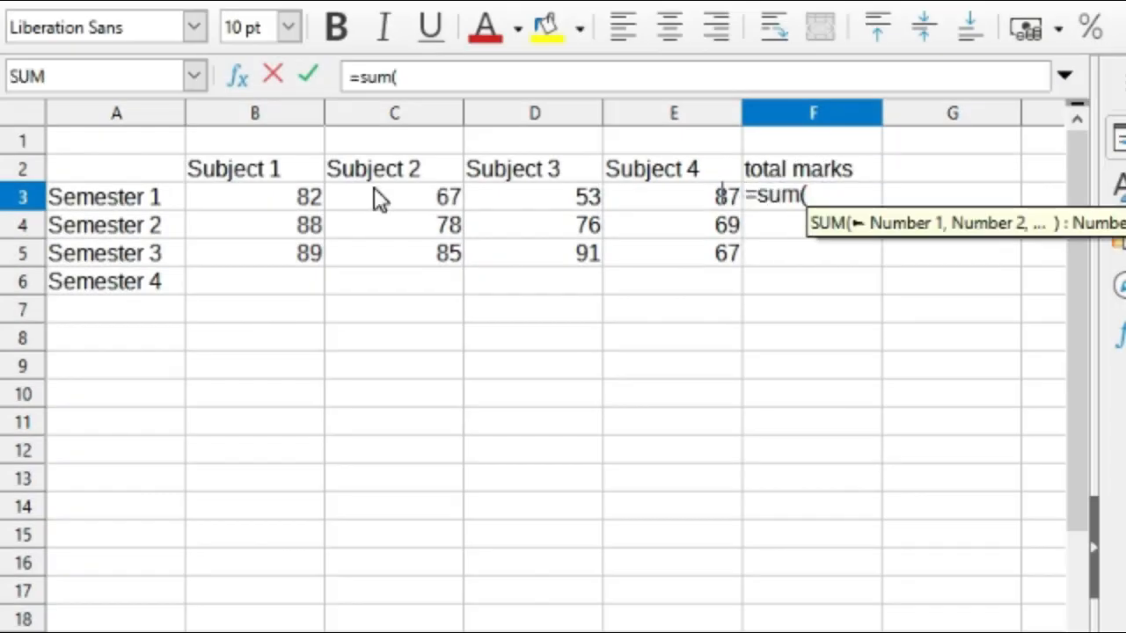
drag(255, 197, 674, 197)
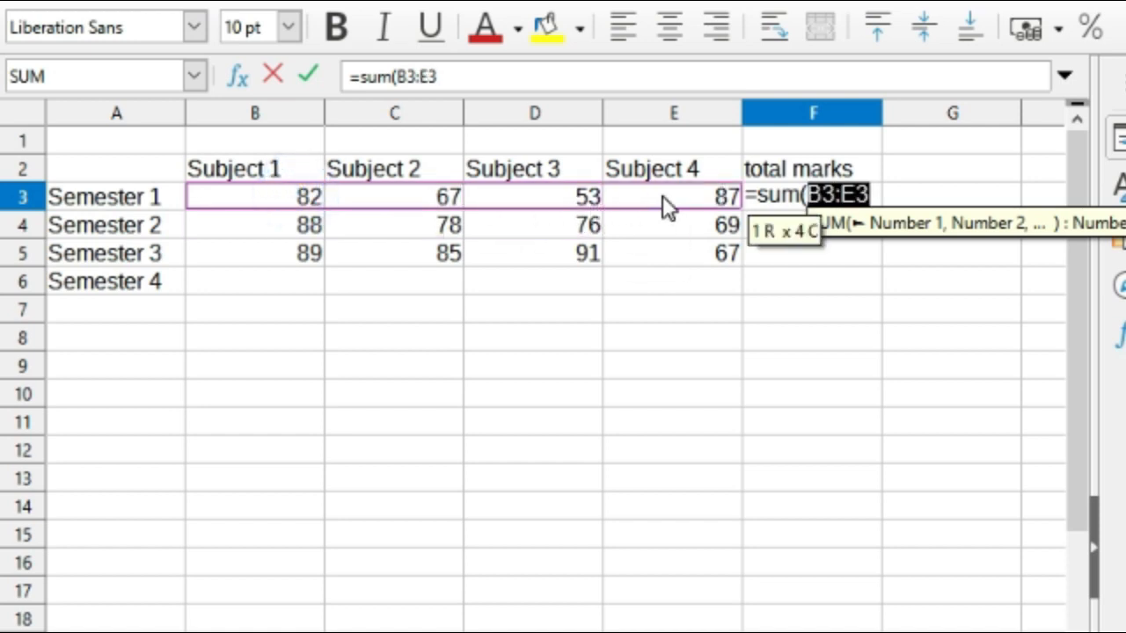
key(Return)
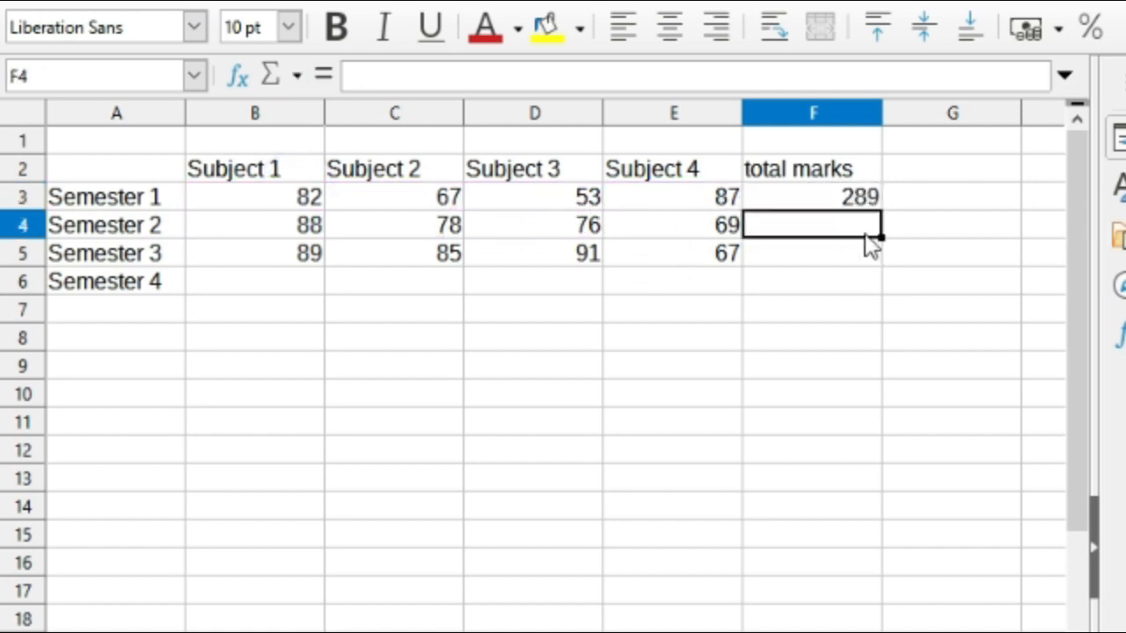
click(813, 197)
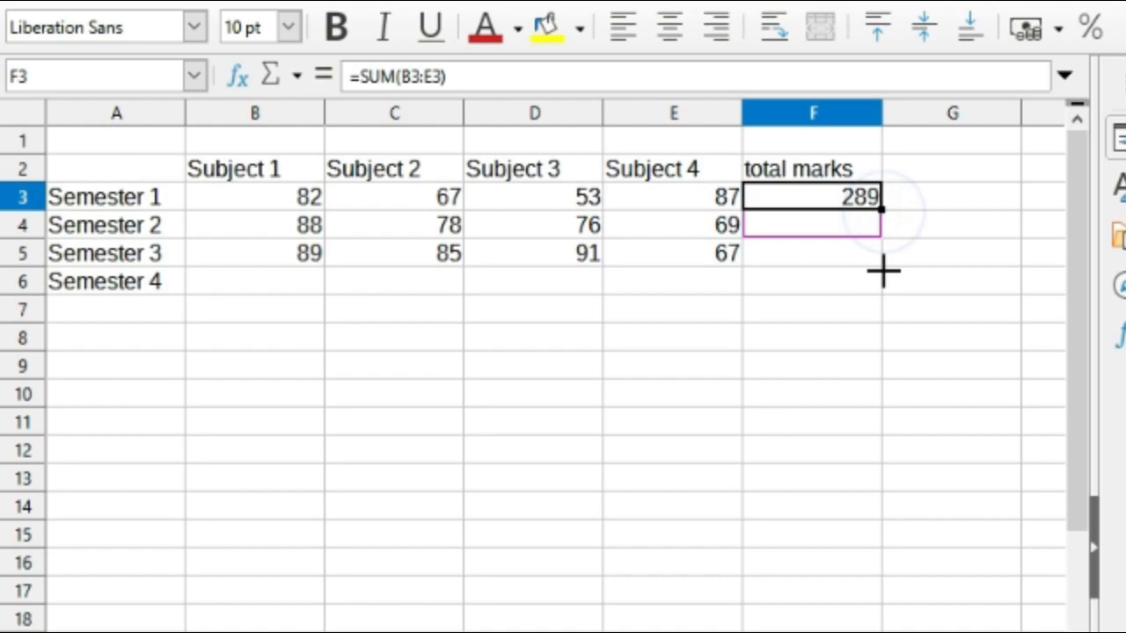
drag(883, 210, 880, 282)
text(percentage)
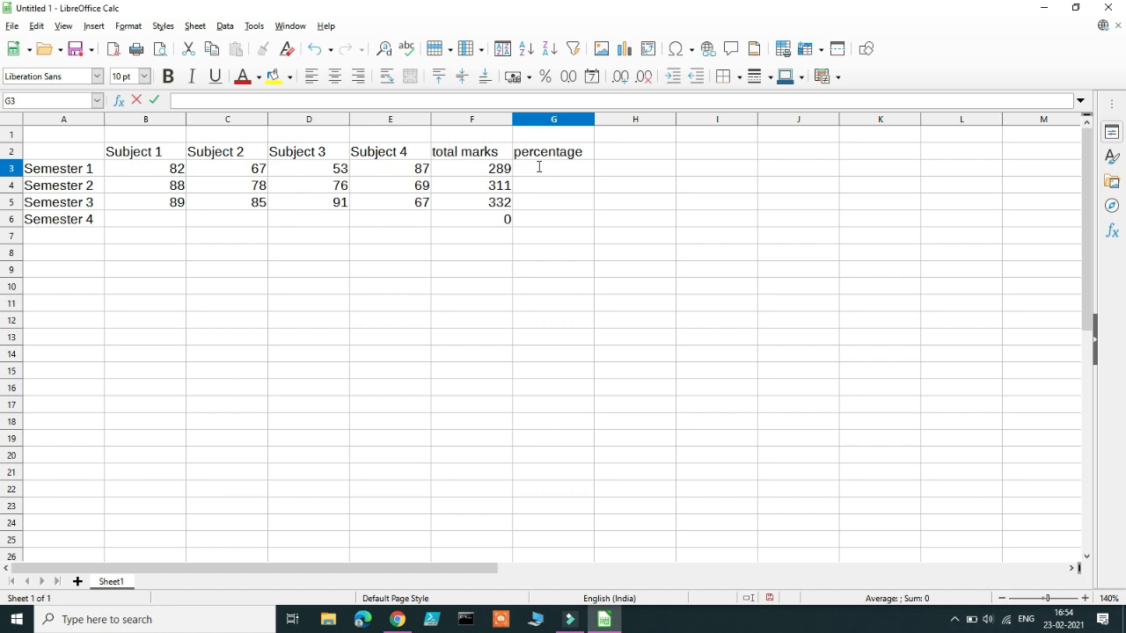
mouse_move(521, 173)
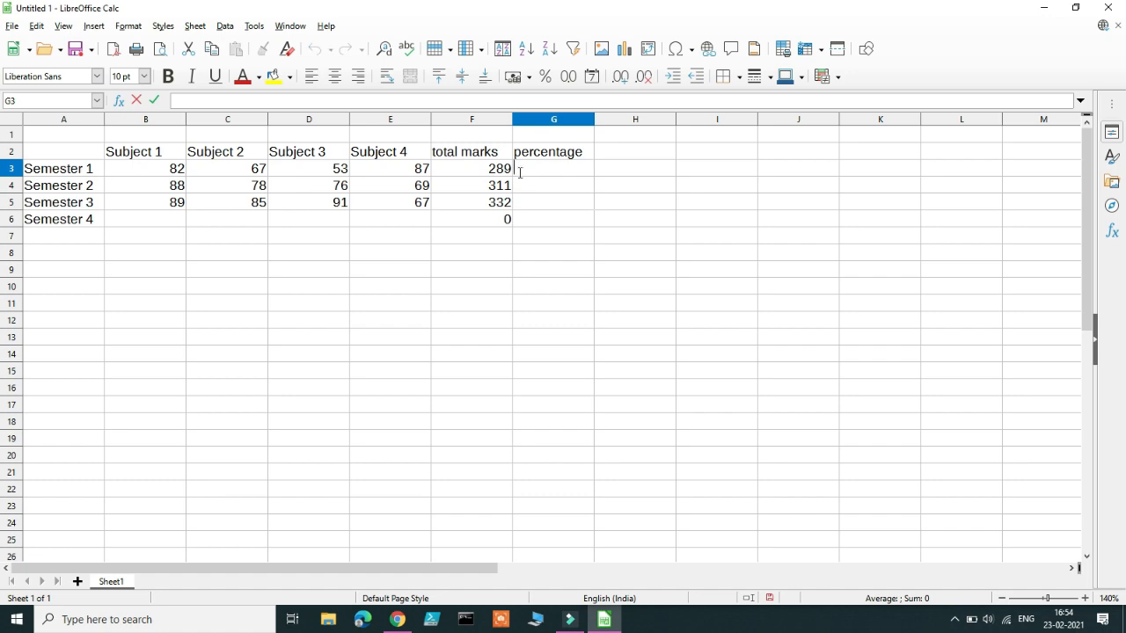
- Compute percentage as (total/400)*100, giving 72.25, 77.75, 83 and 0, filled down the column
text(=)
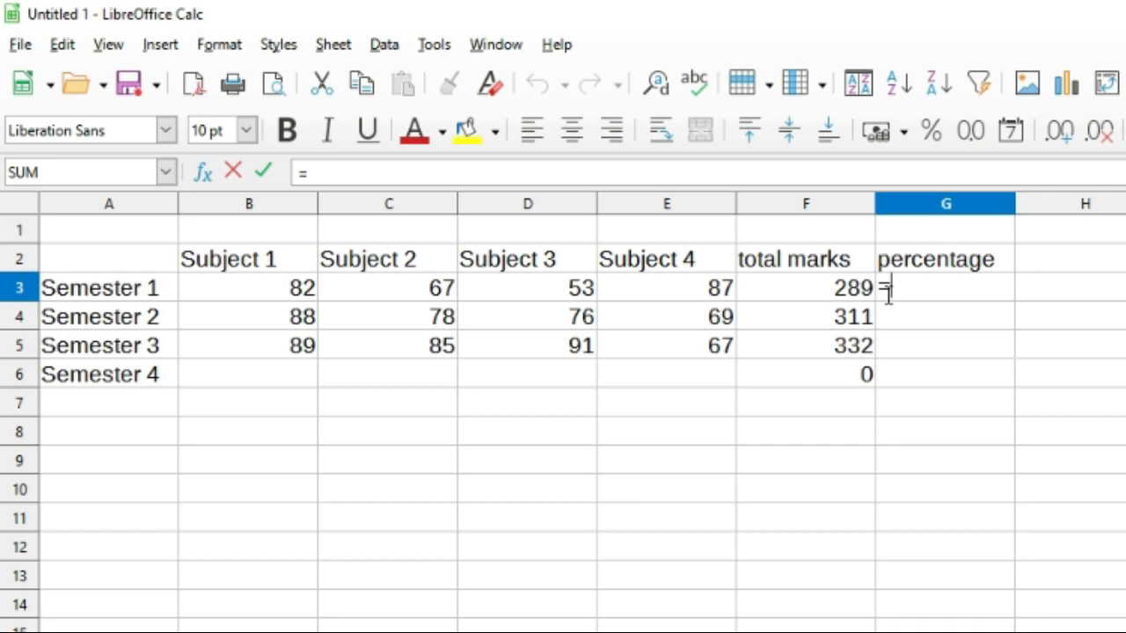
click(788, 289)
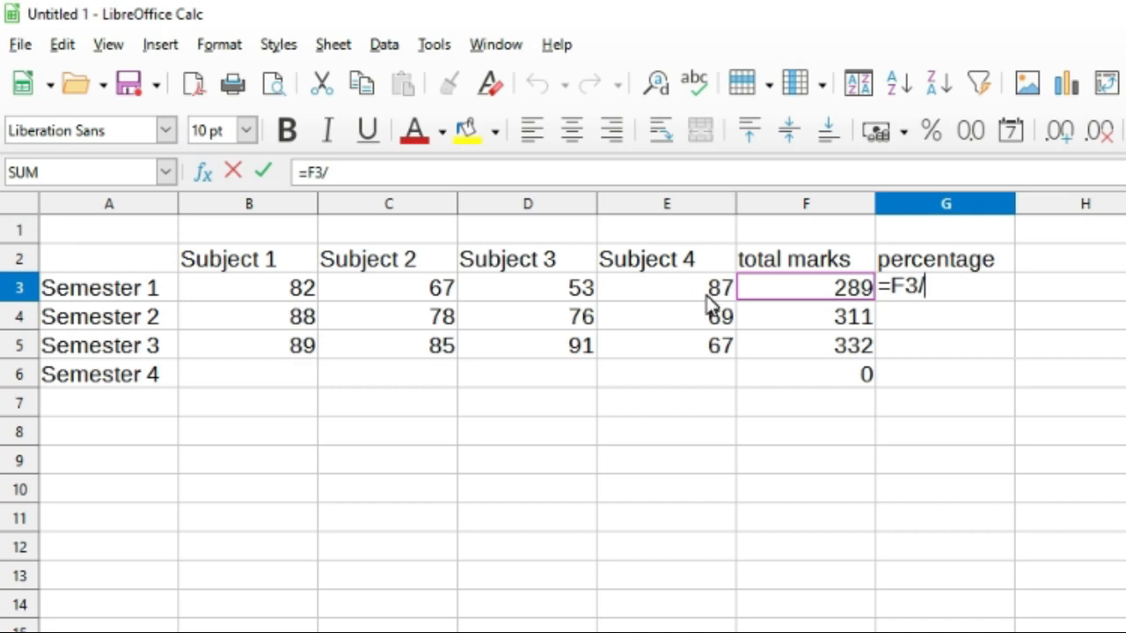
text(400)
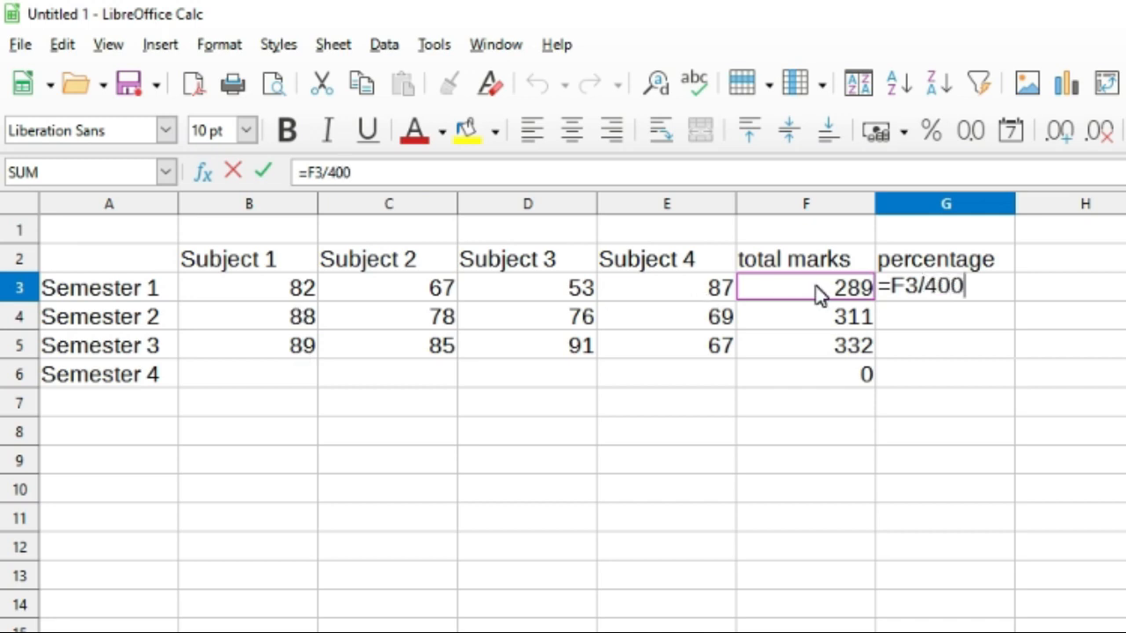
text())
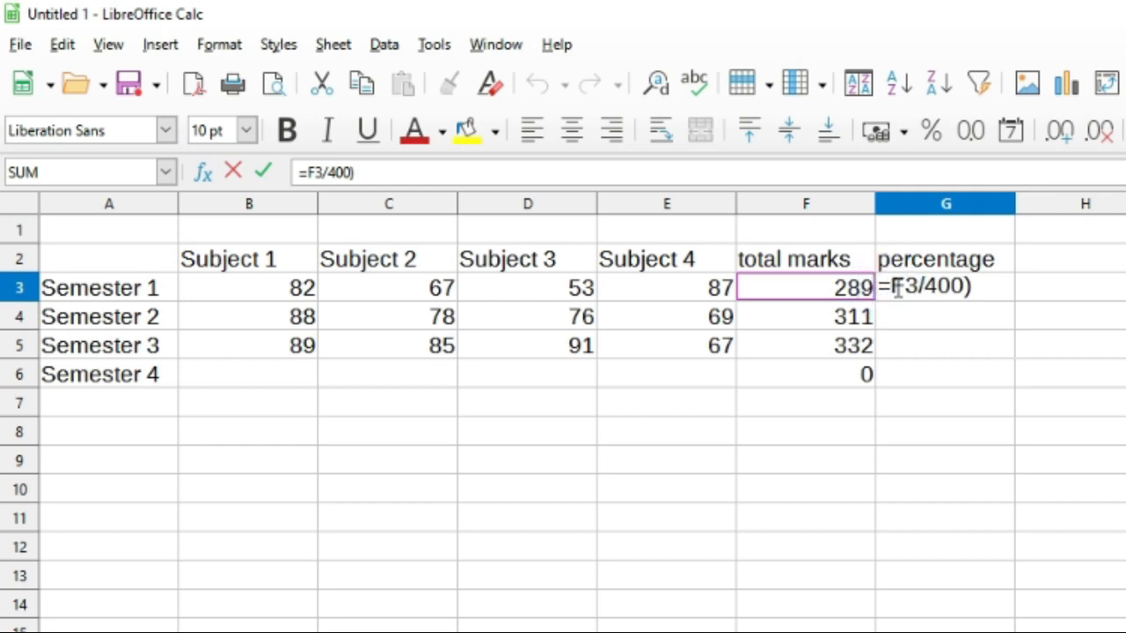
text(()
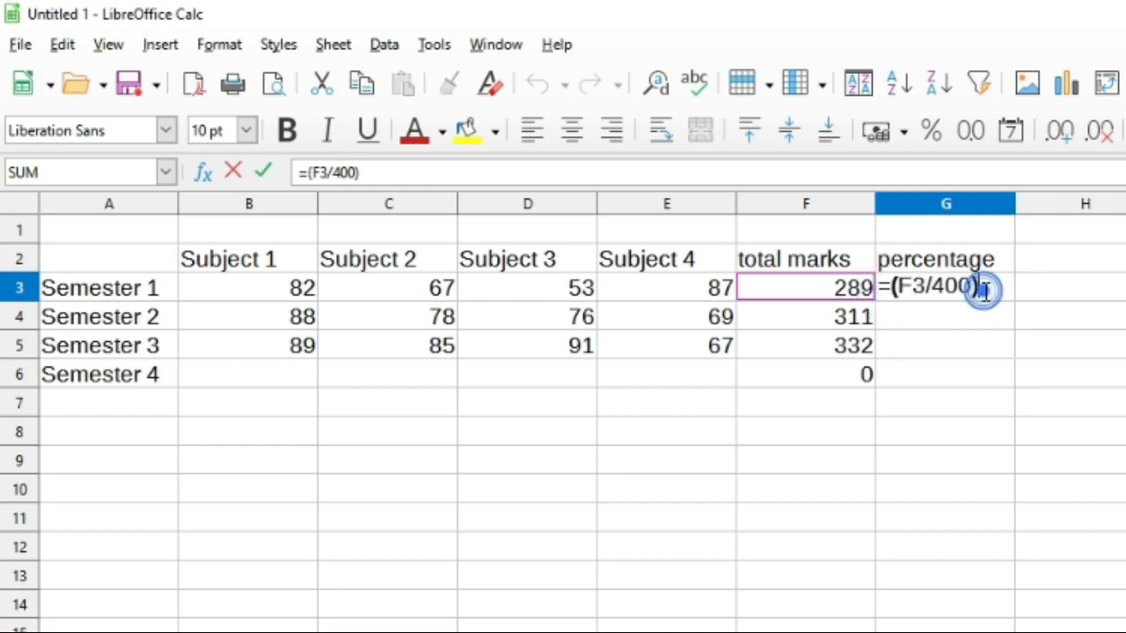
text(*)
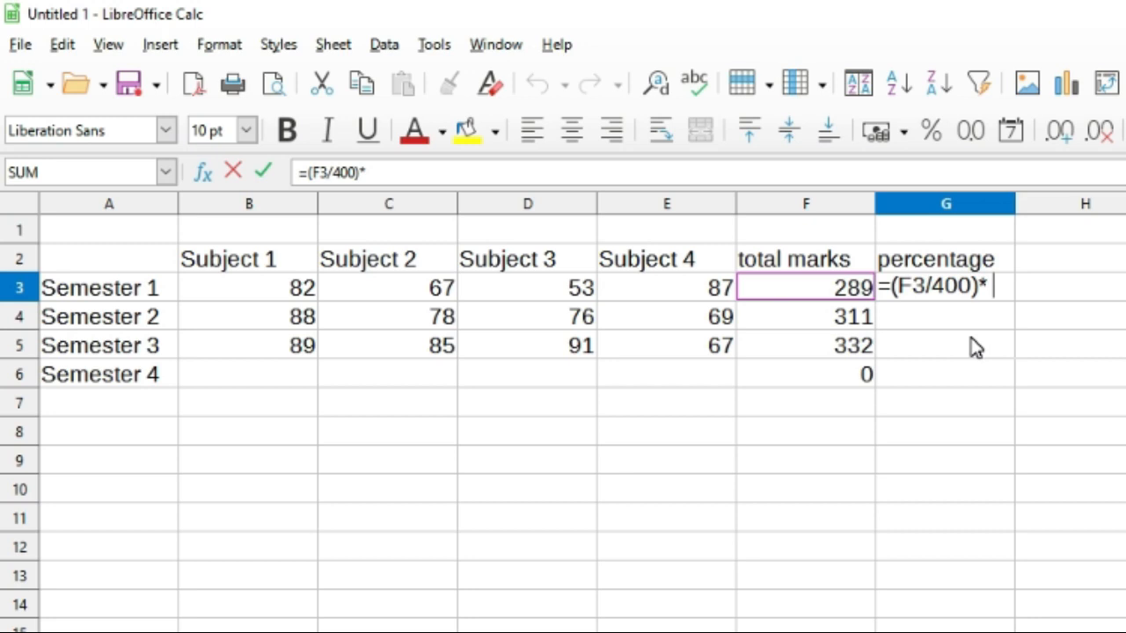
key(Return)
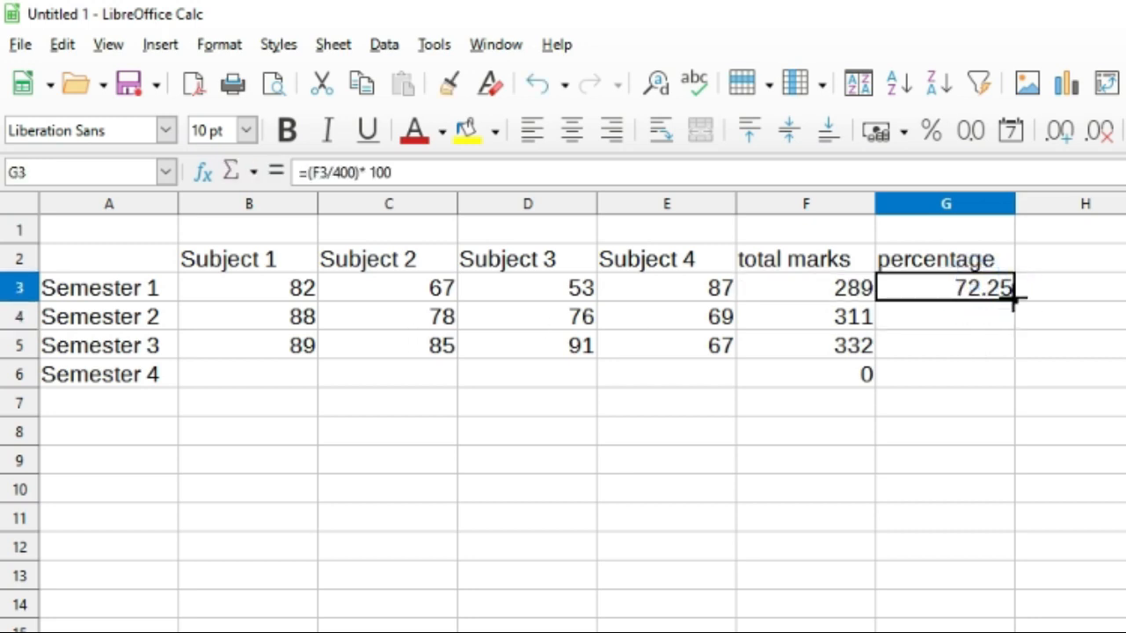
drag(1012, 301, 1011, 373)
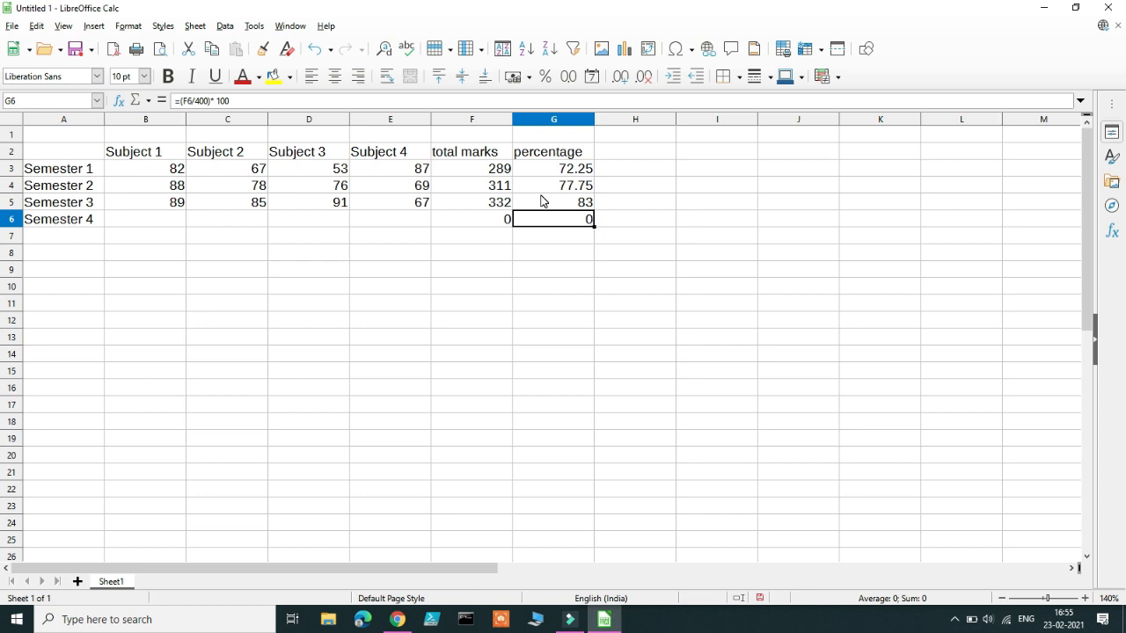
mouse_move(549, 236)
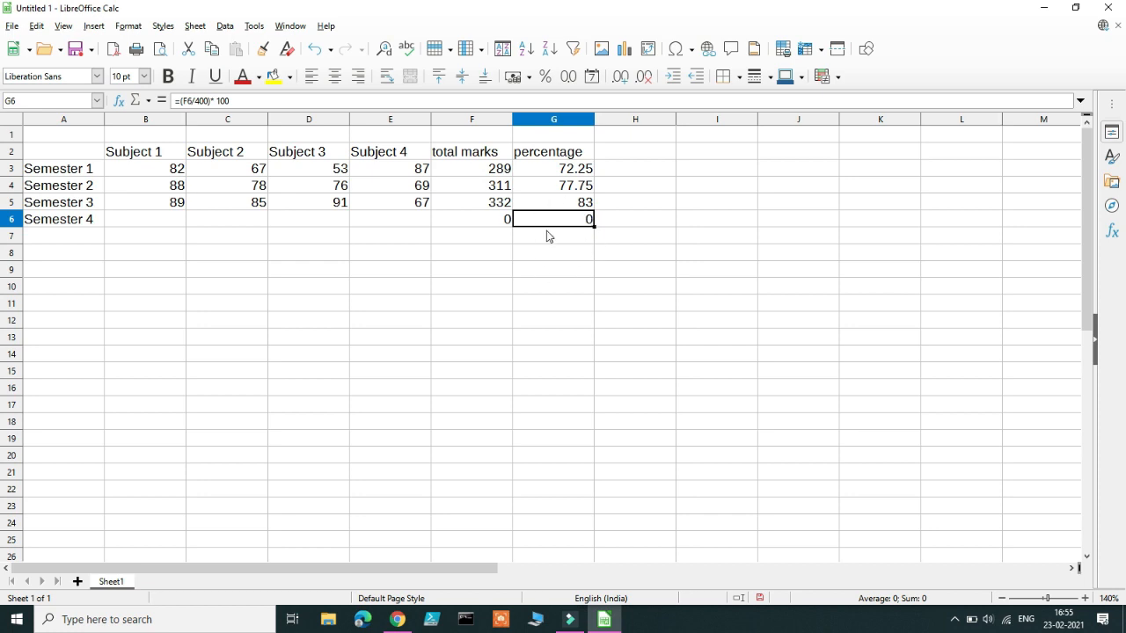
mouse_move(559, 220)
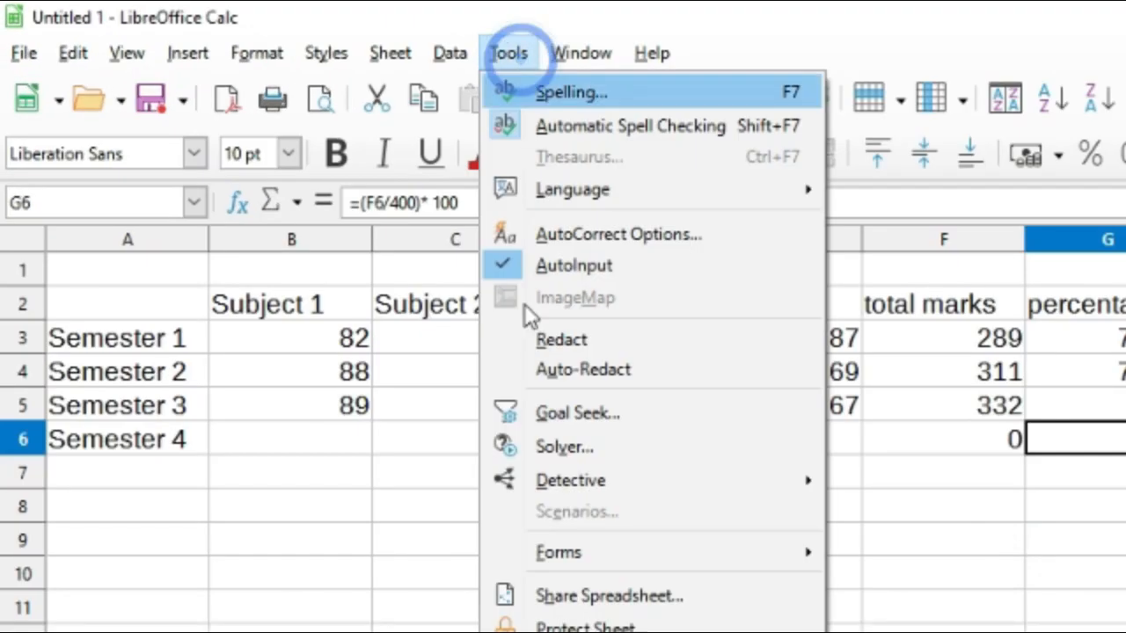
- Start the Solver from the Tools menu
click(563, 447)
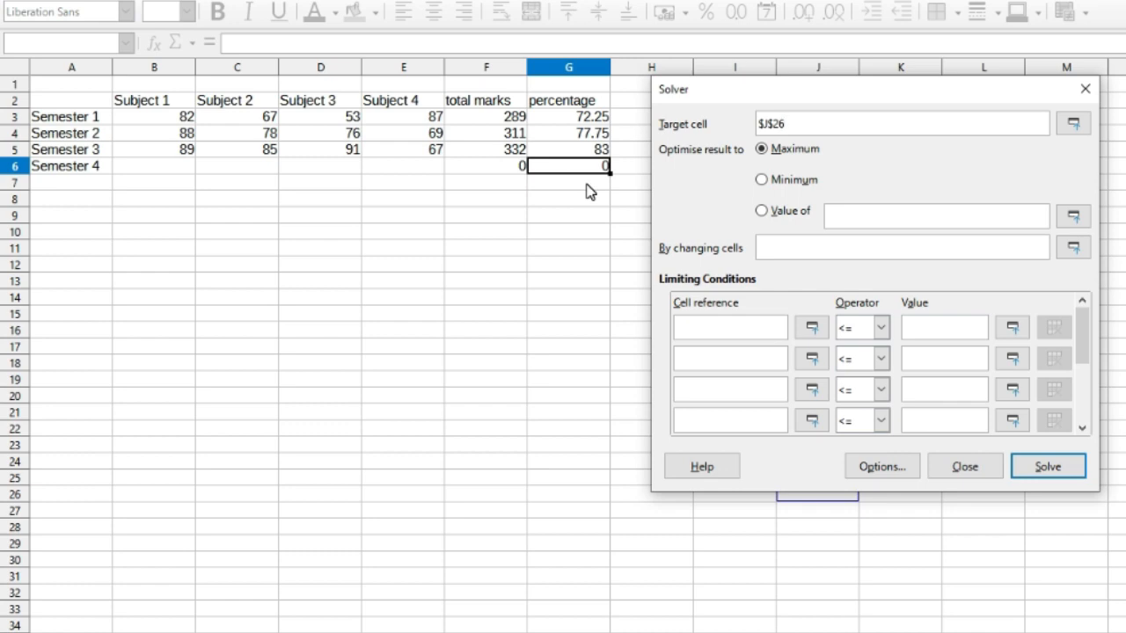
- Target Semester 4's percentage $G$6 at 75 by changing $B$6:$E$6, each capped at 100
click(760, 211)
text(75)
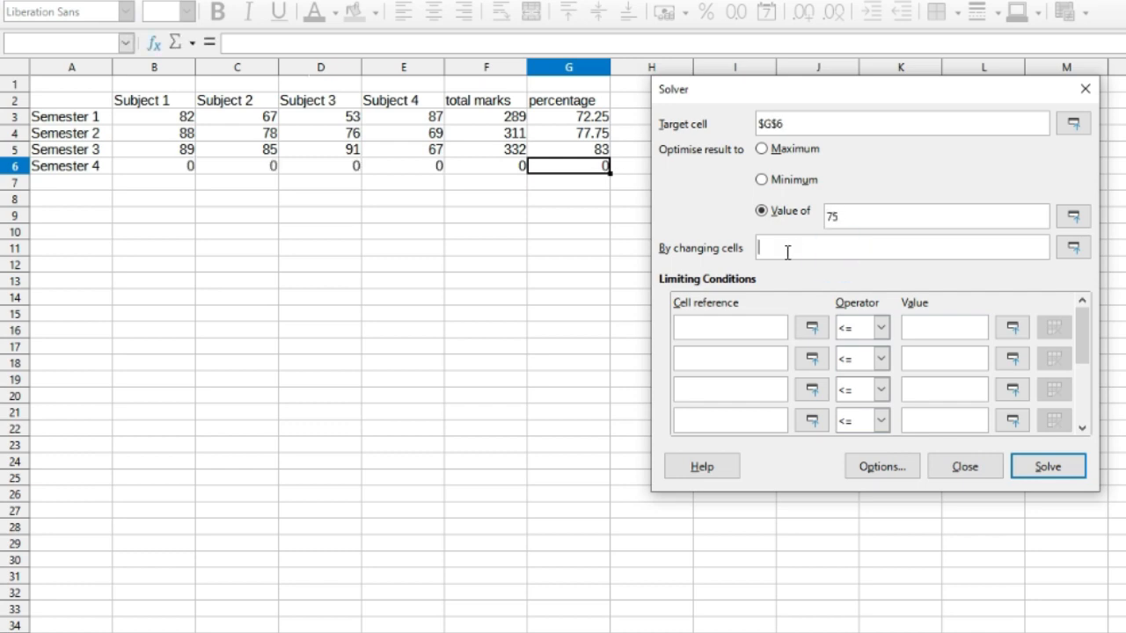
mouse_move(704, 242)
text($B$6:$E$6)
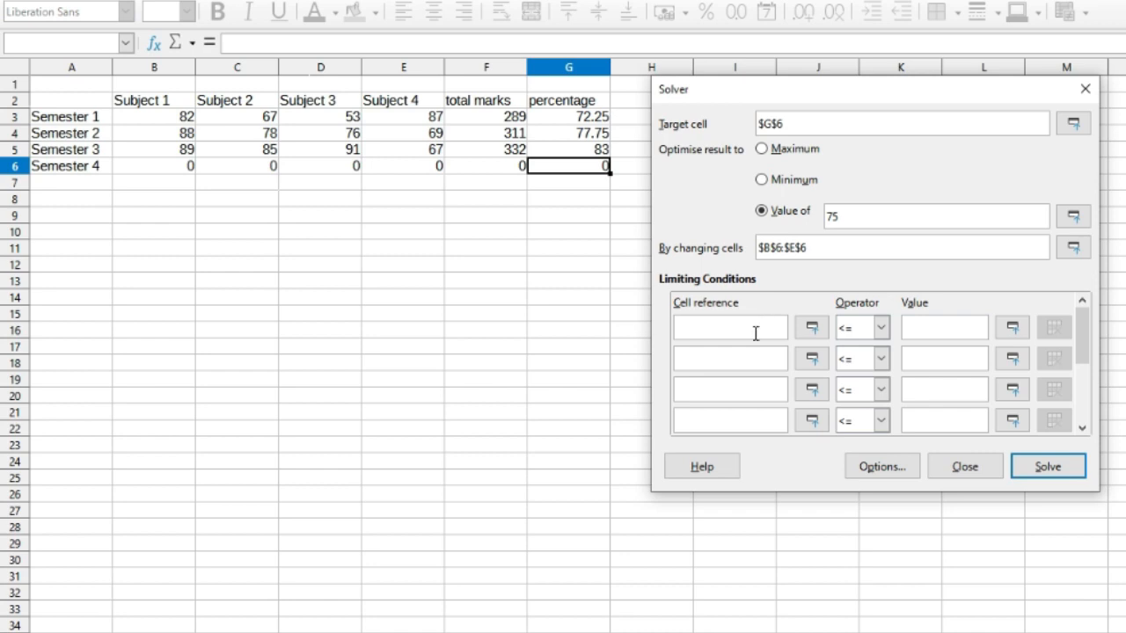
mouse_move(154, 176)
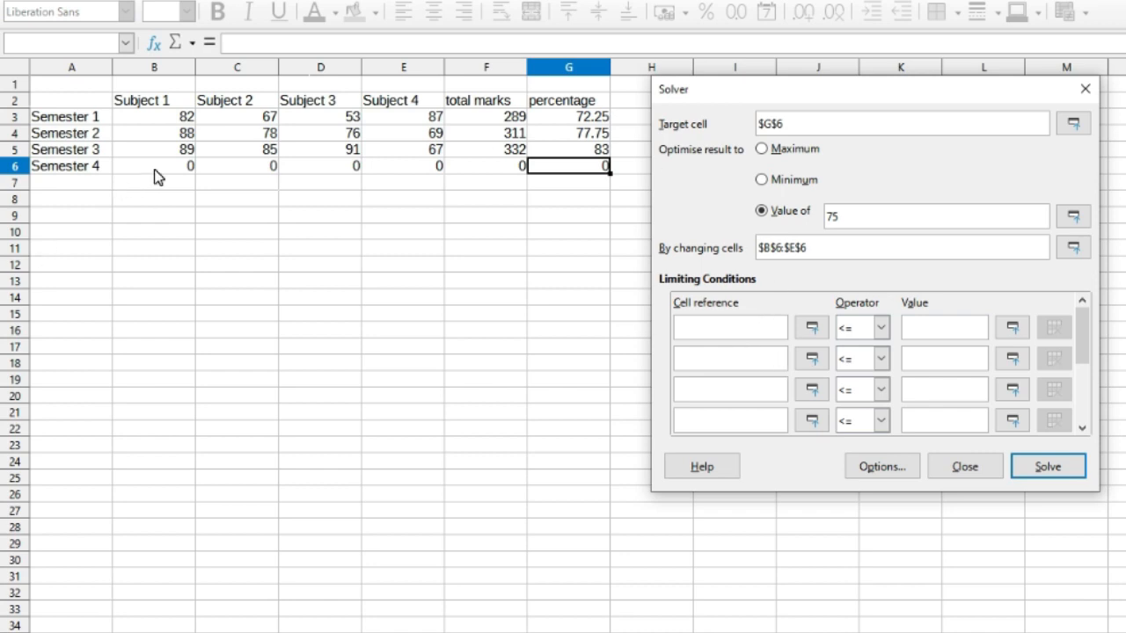
mouse_move(507, 380)
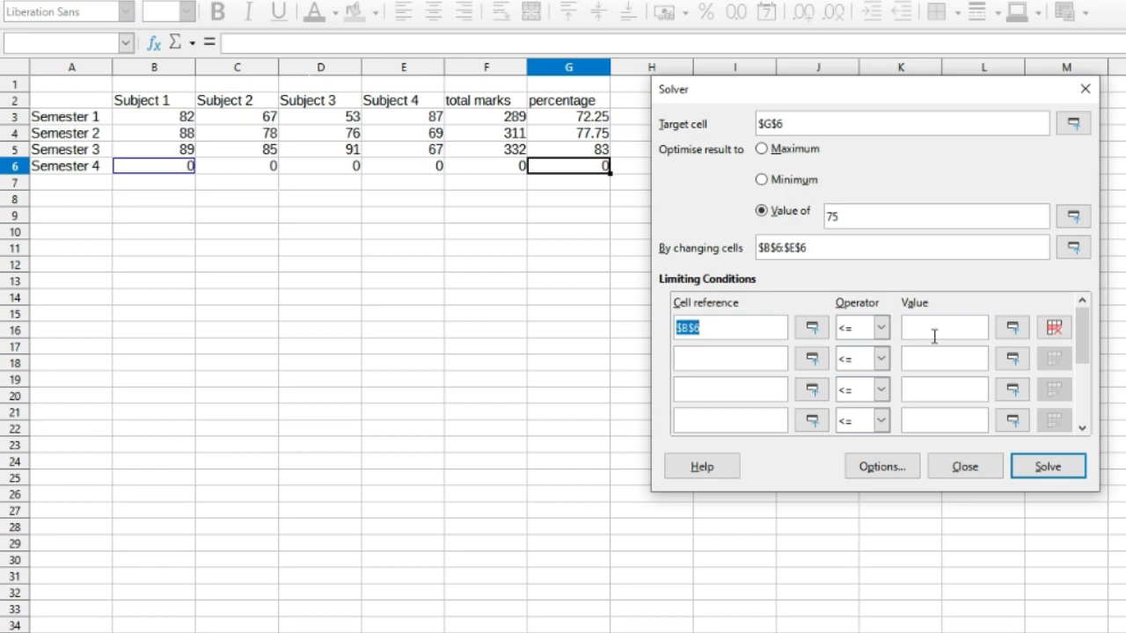
text(1000)
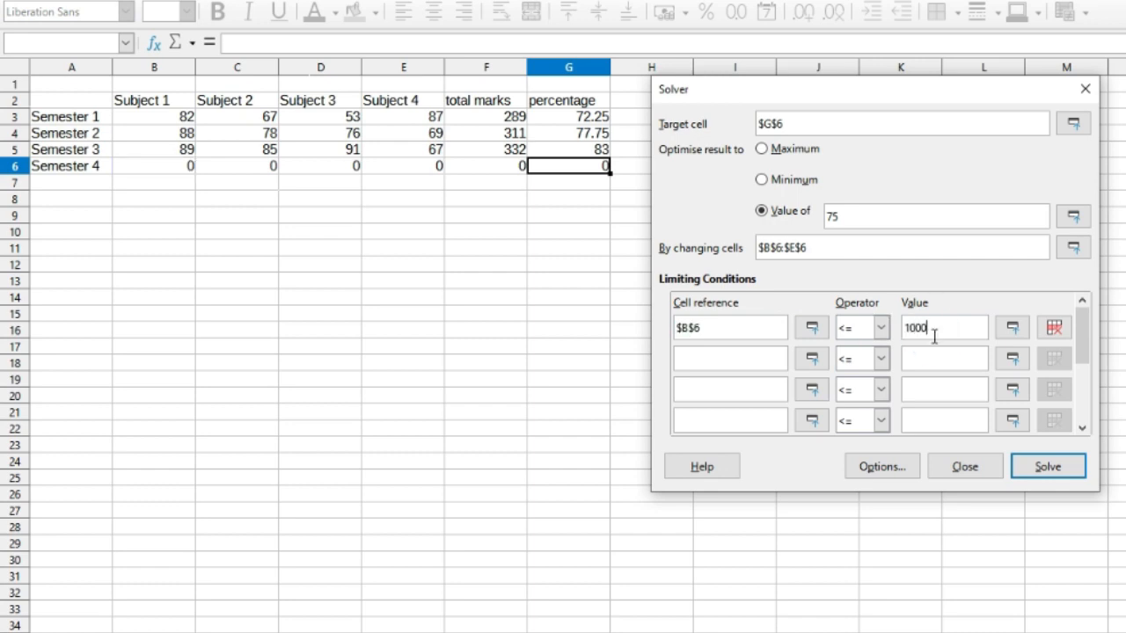
key(Backspace)
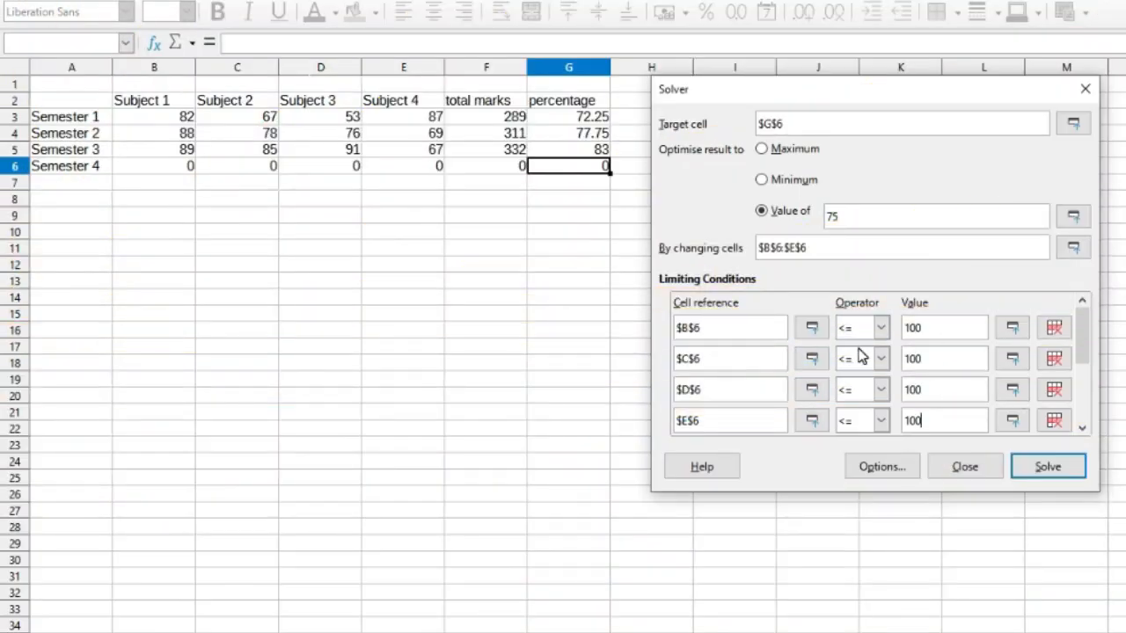
- Solve so Semester 4's marks total 300 and acknowledge the status report
click(1047, 466)
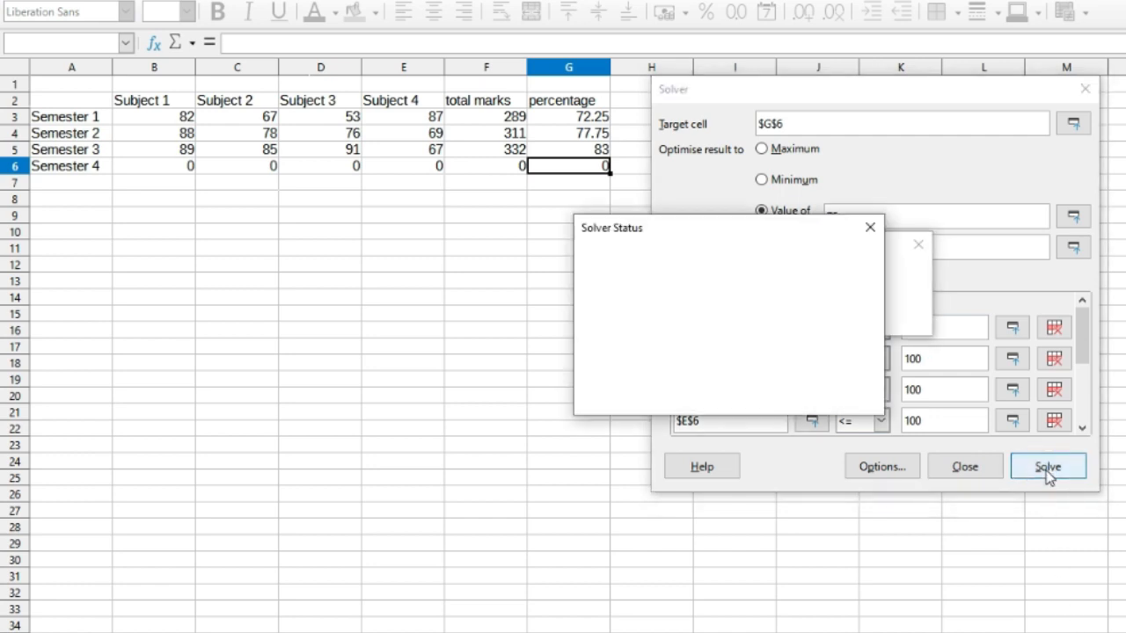
click(1046, 466)
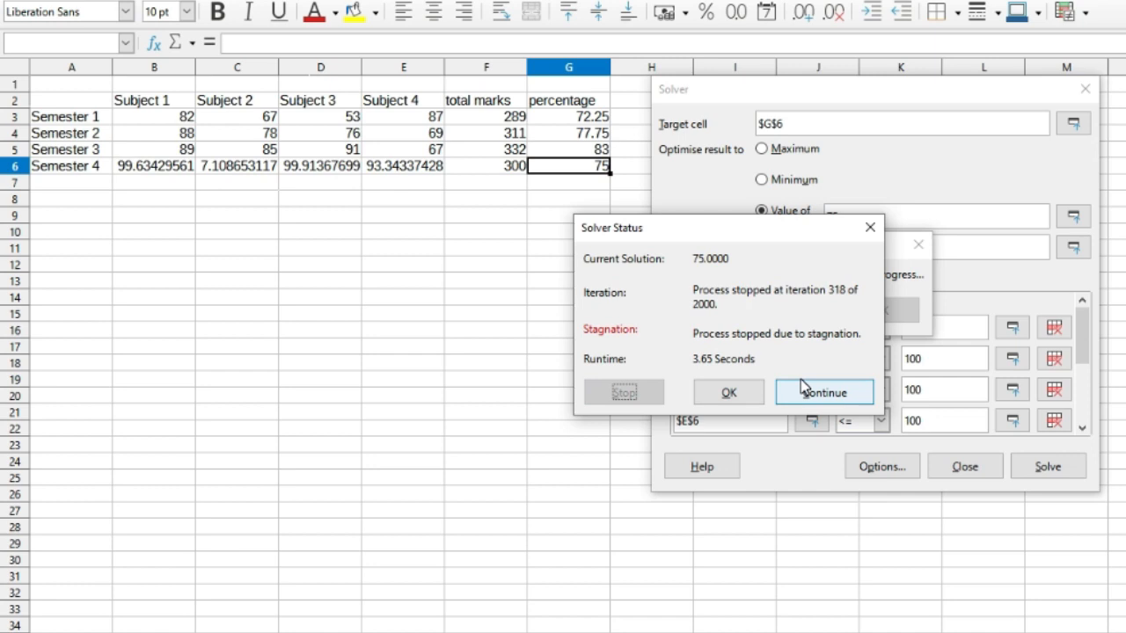
mouse_move(743, 377)
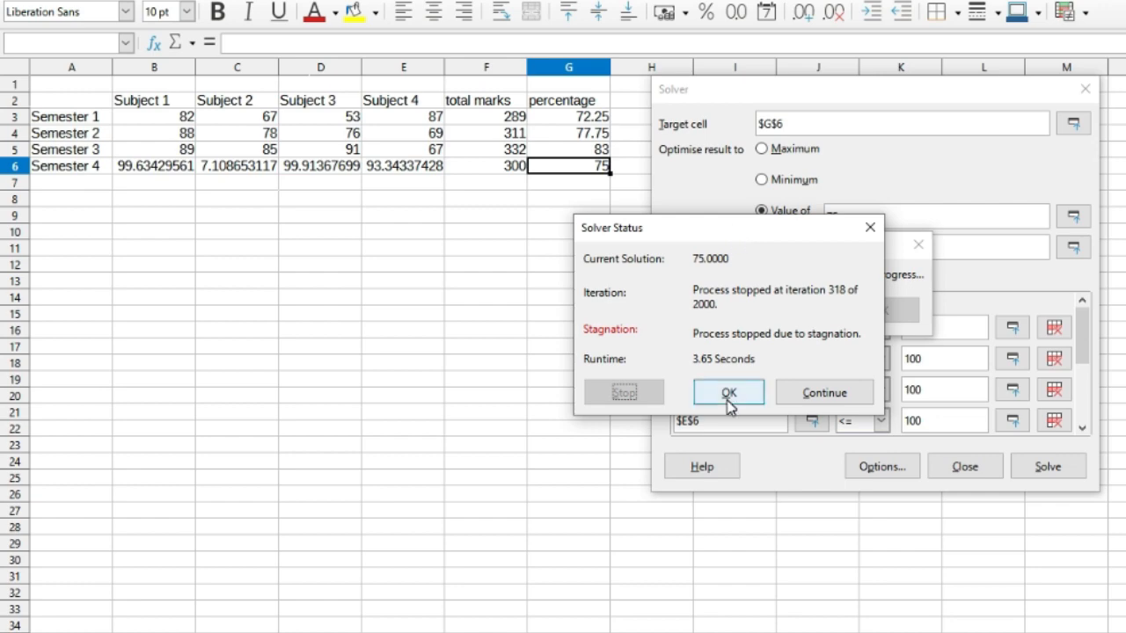
click(728, 392)
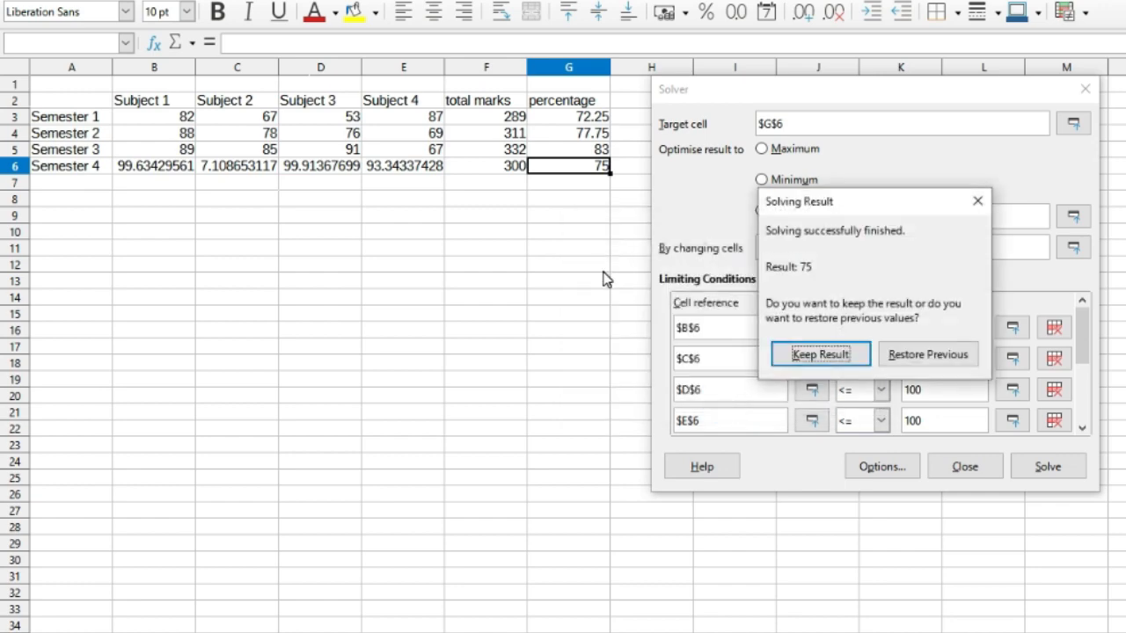
- Keep the solved Semester 4 marks, total 300 and 75 percent
click(820, 354)
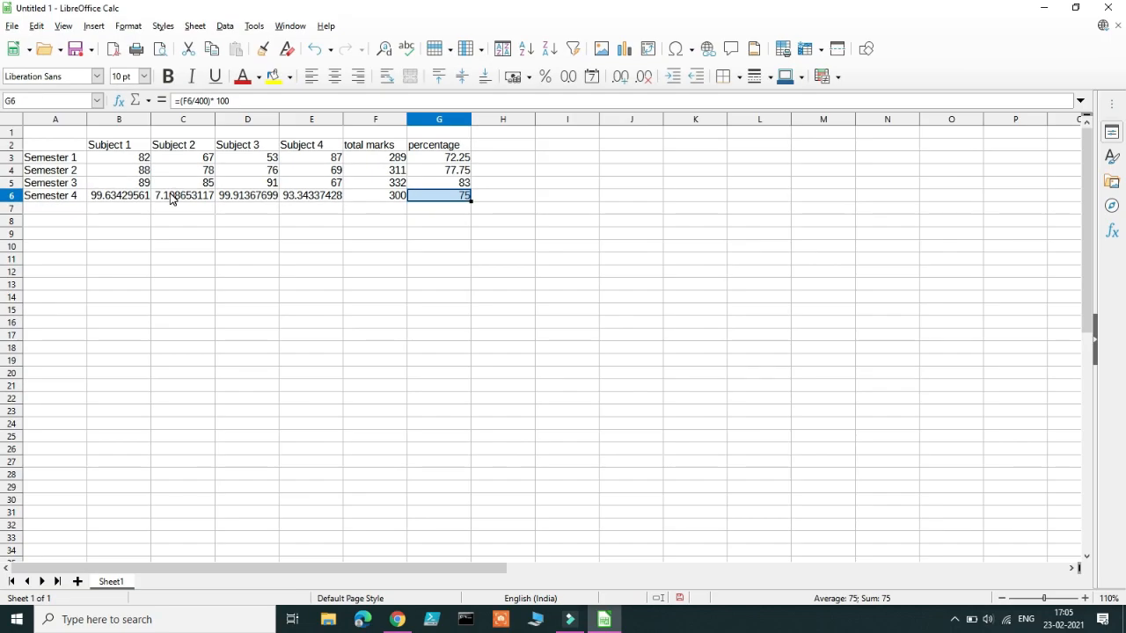
mouse_move(133, 207)
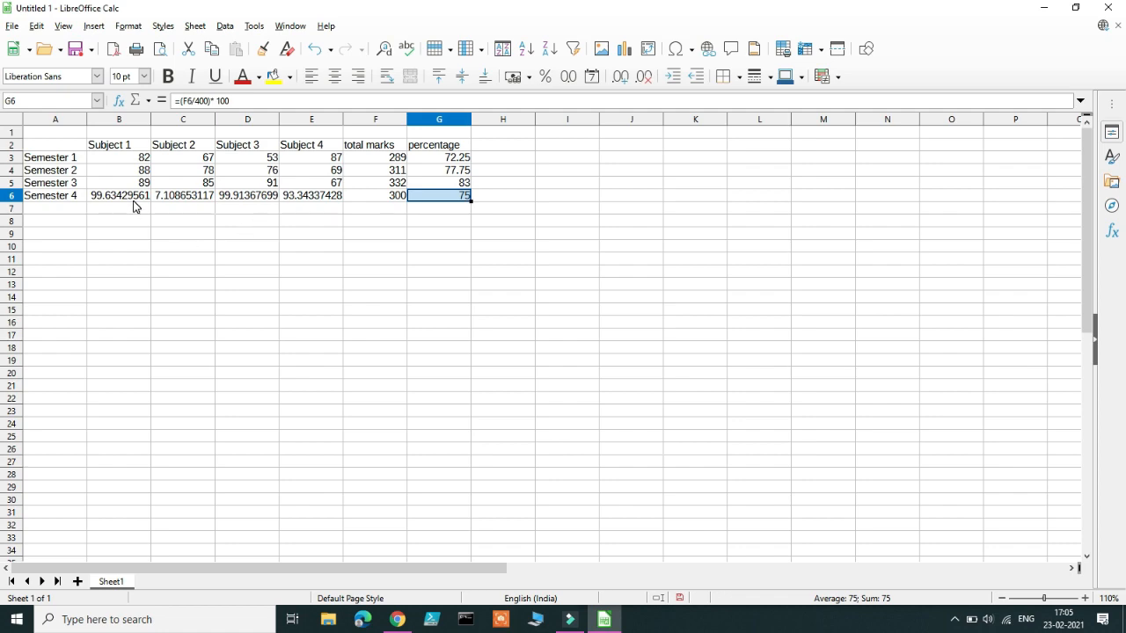
mouse_move(236, 222)
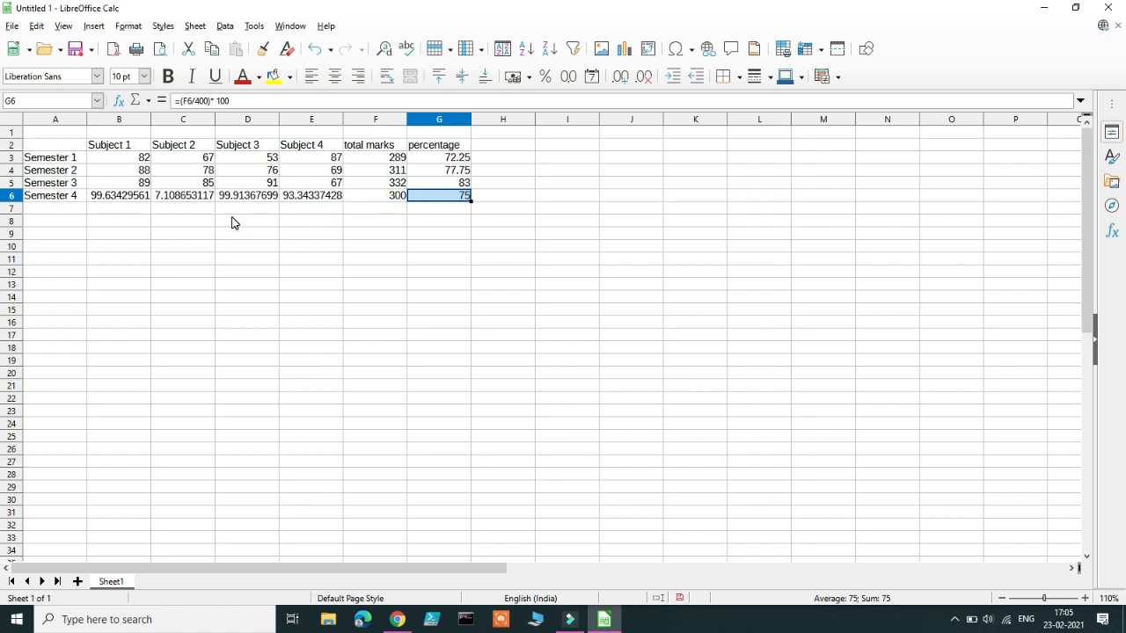